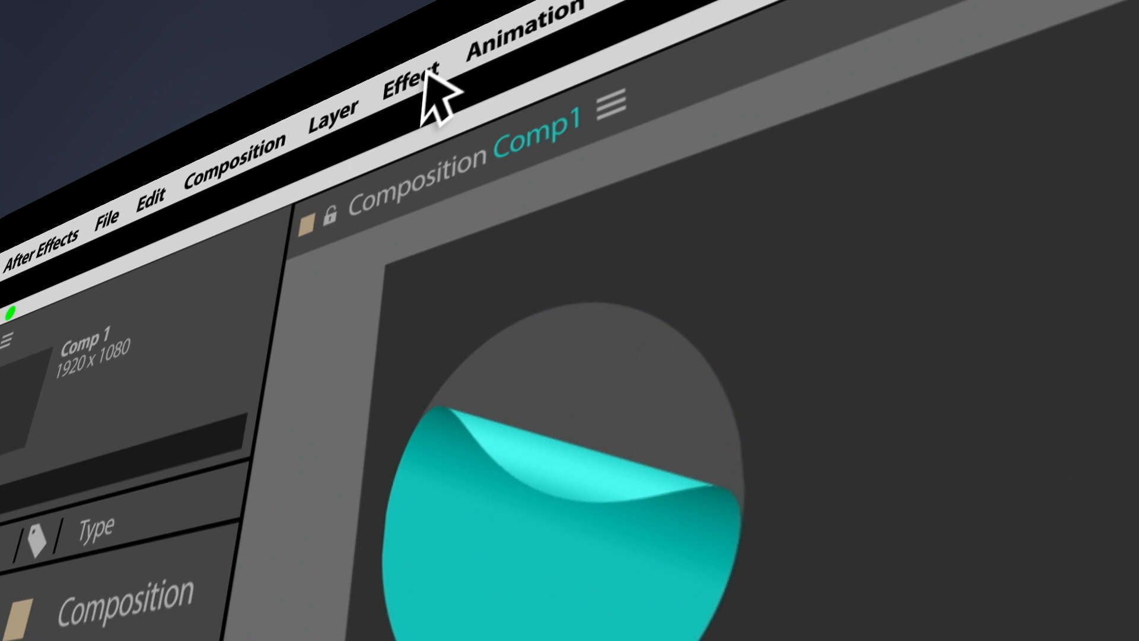
# Step: Bring up the Effect menu's list of effect categories for the circle layer
pyautogui.click(412, 77)
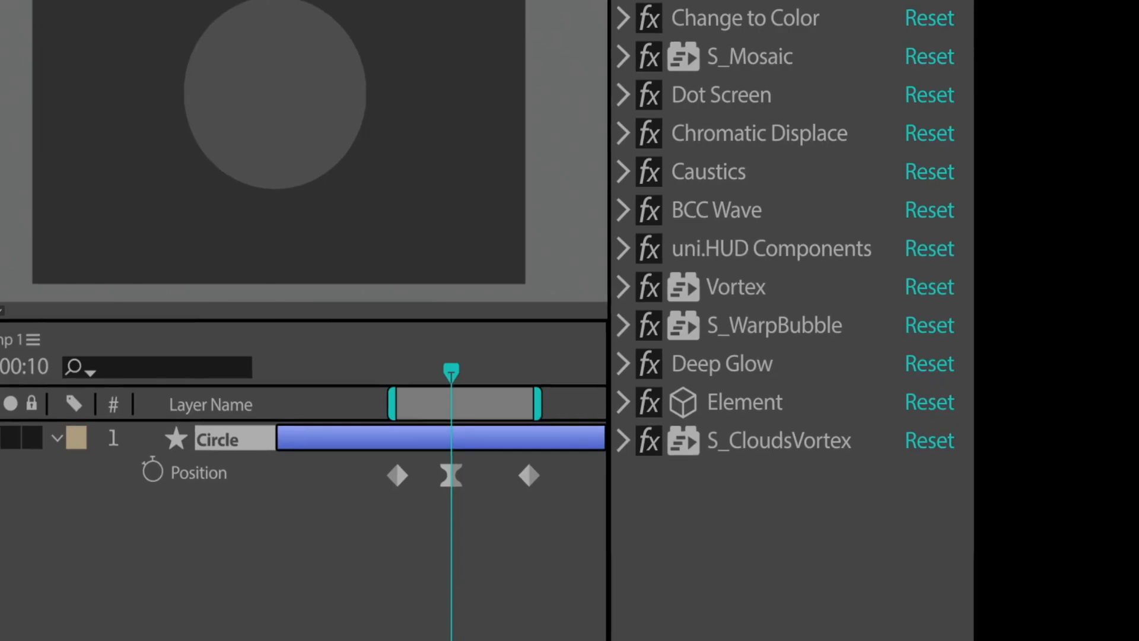
# Step: Select S_Mosaic in Effect Controls to preview the circle as a pixelated disc
pyautogui.scroll(-3)
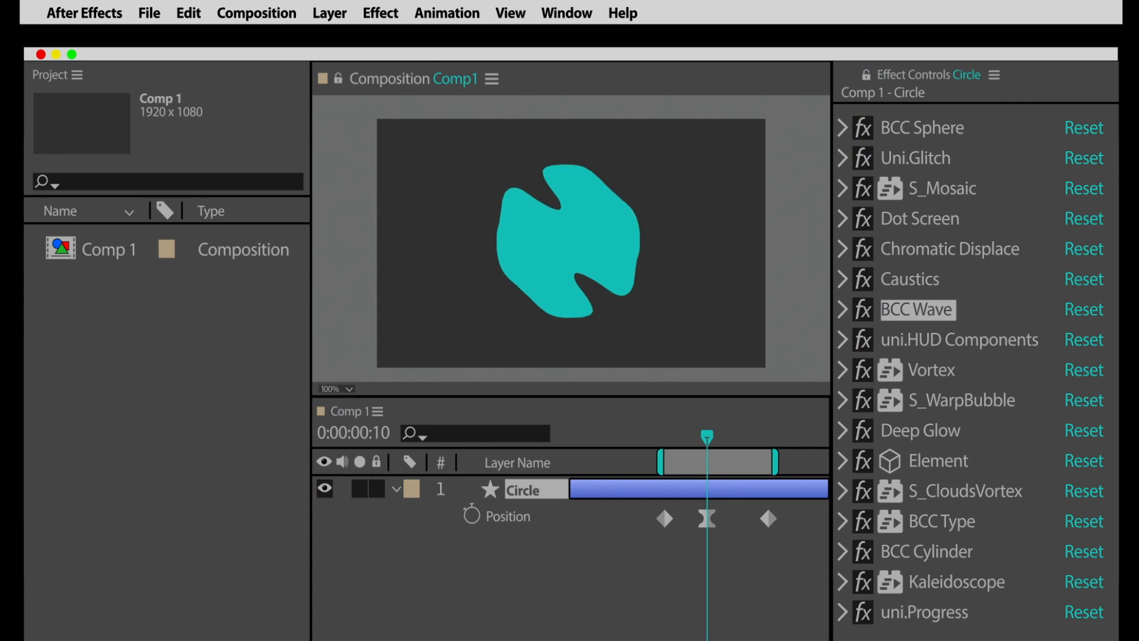
pyautogui.click(940, 188)
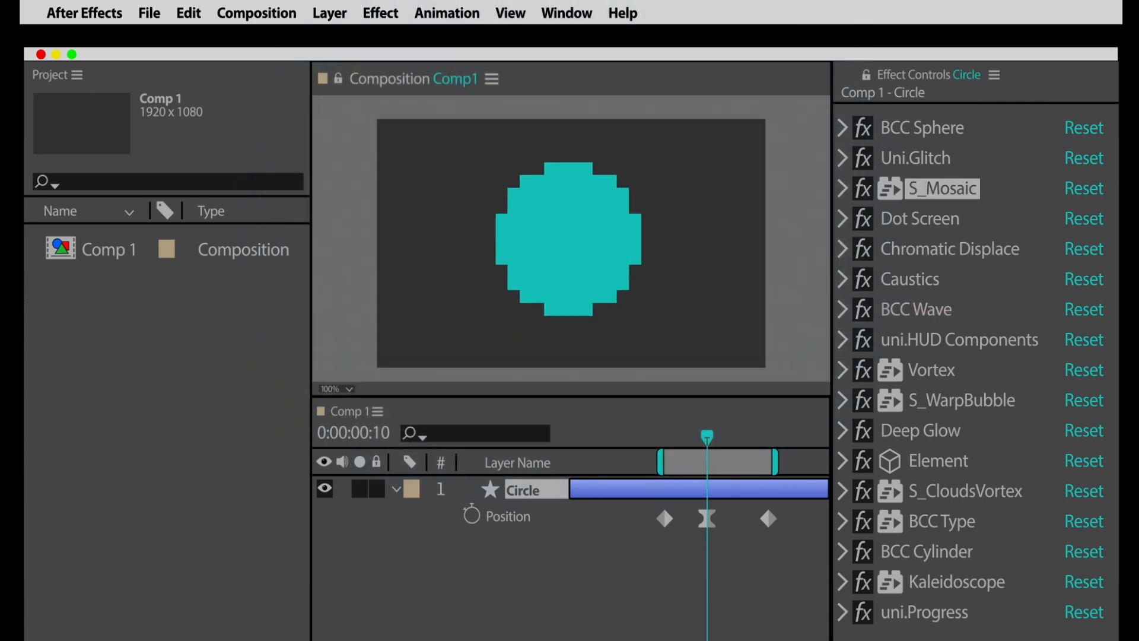